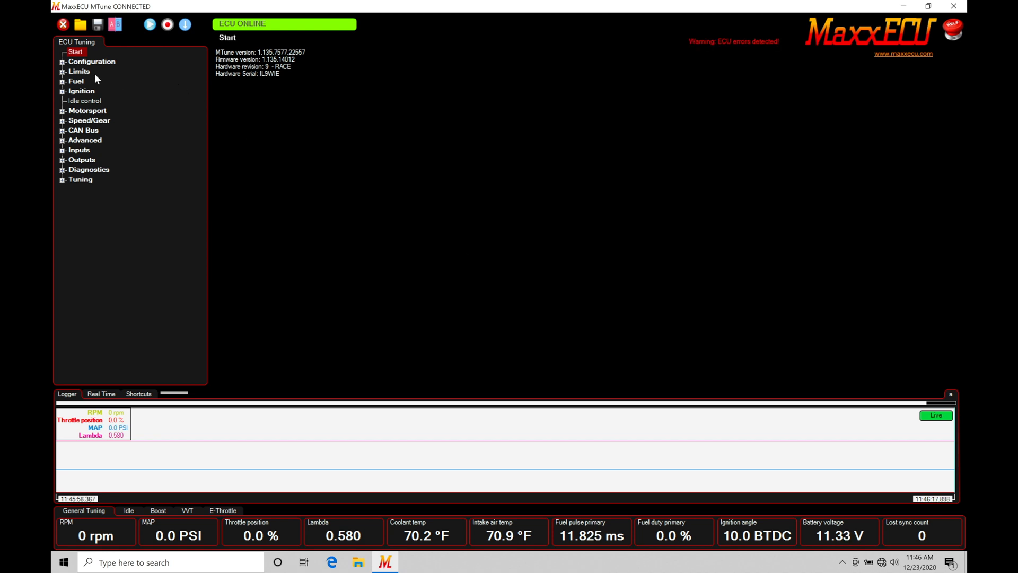
mouse_move(64, 156)
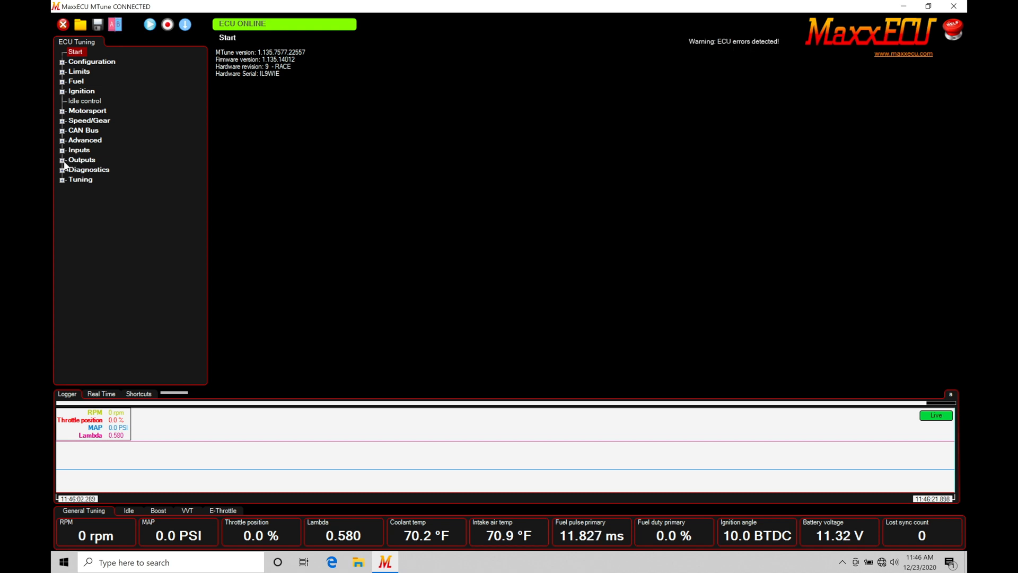
Expand the Outputs group in the ECU Tuning tree to list Output Config, Tach output and Radiator fan control.
click(63, 159)
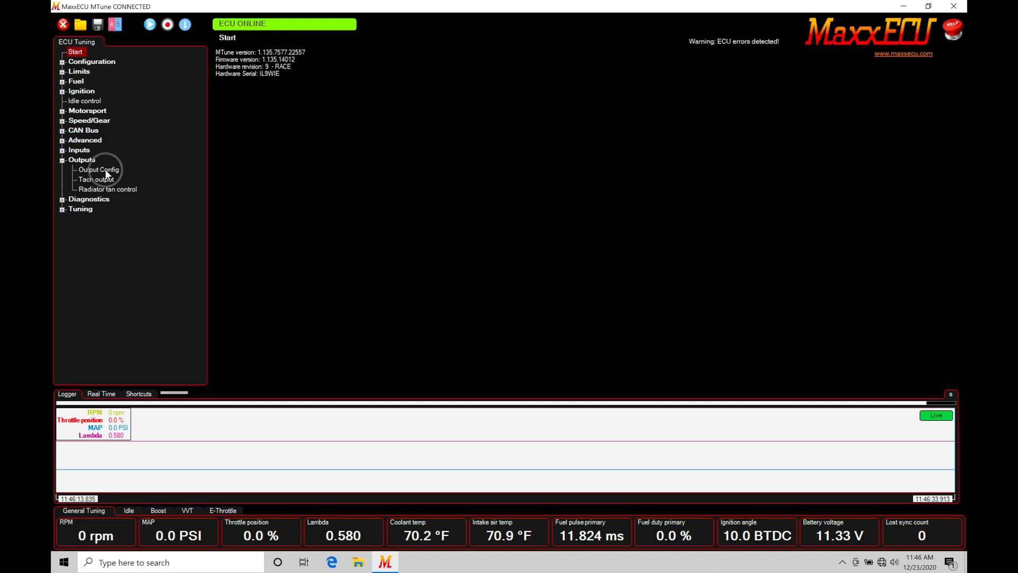
Open the Output Config page under Outputs in the ECU Tuning tree.
click(98, 169)
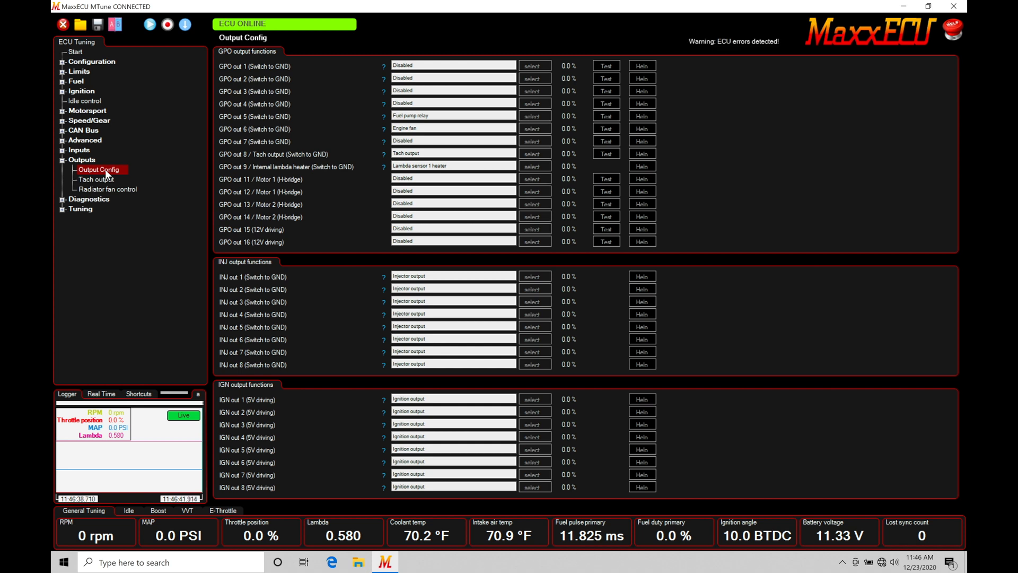
mouse_move(310, 197)
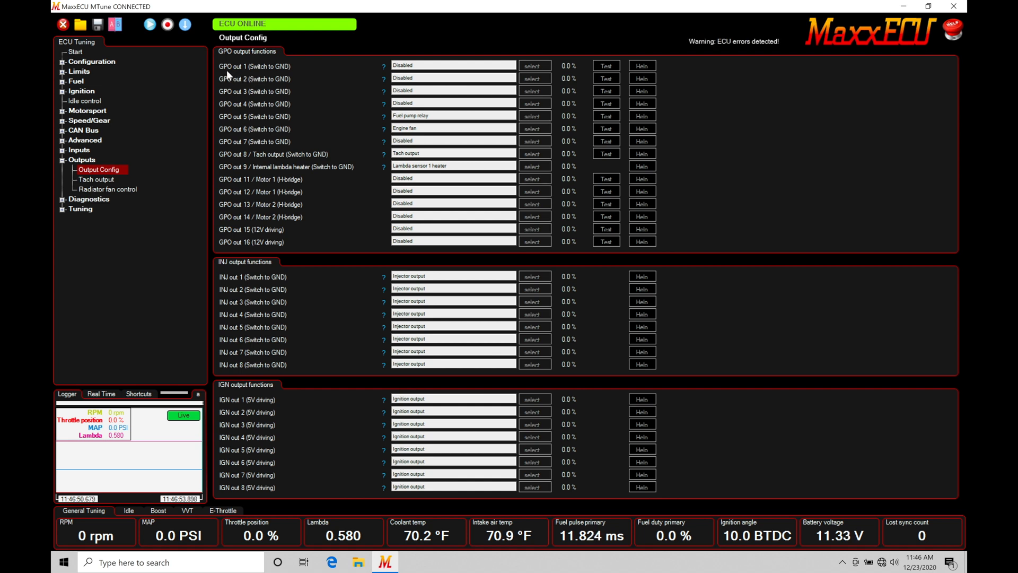
mouse_move(252, 258)
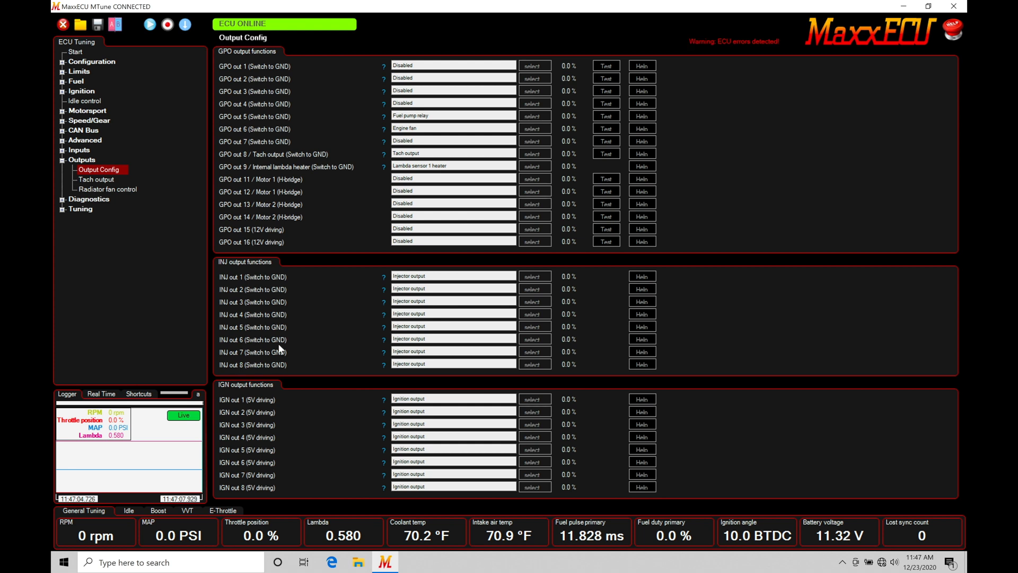
mouse_move(253, 462)
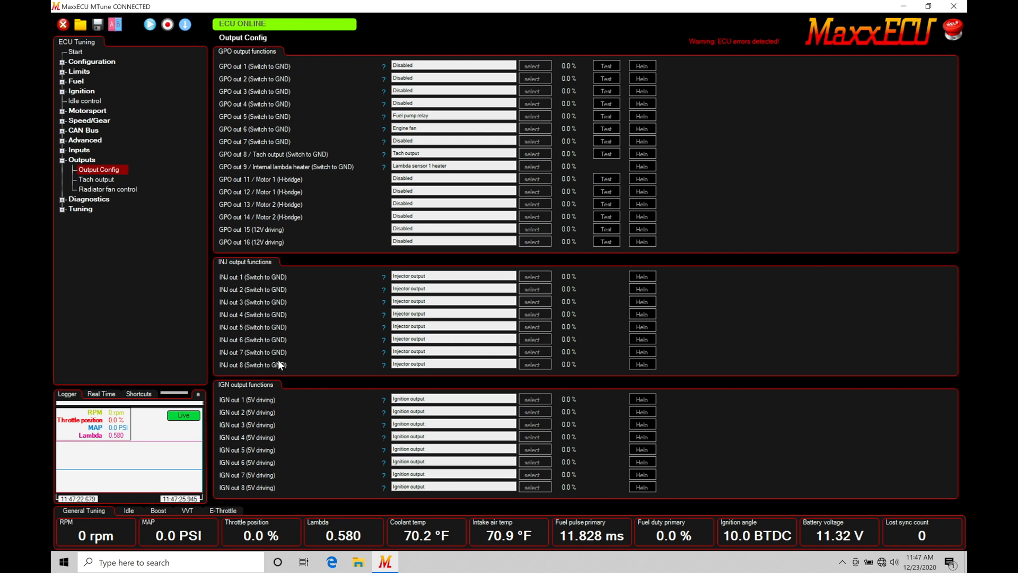
mouse_move(259, 89)
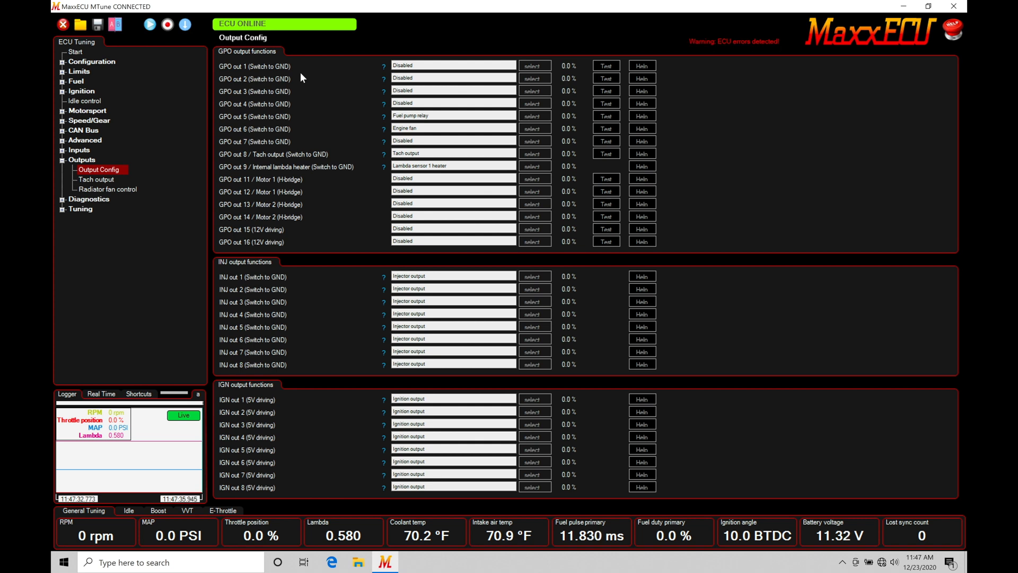
mouse_move(238, 75)
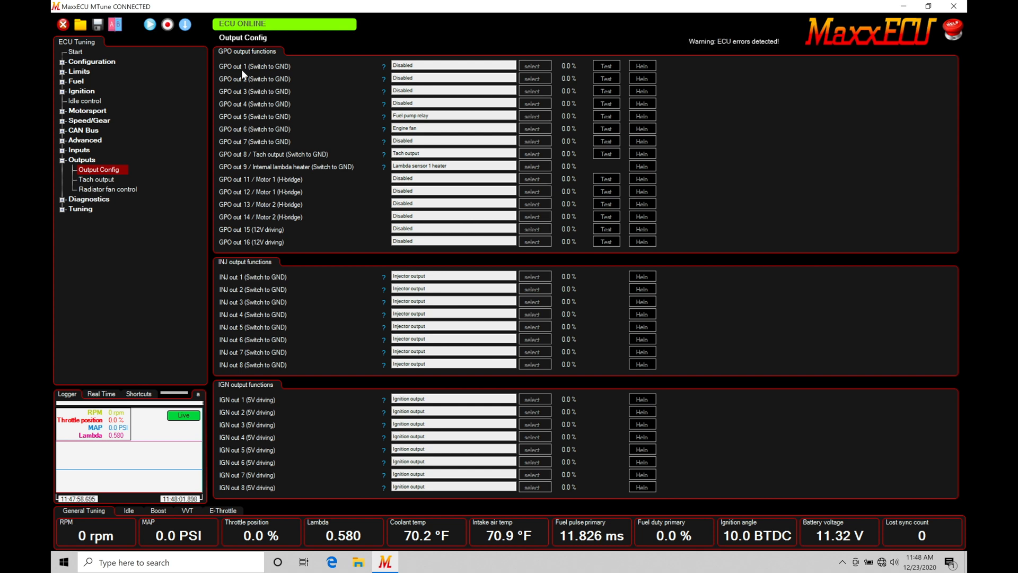
mouse_move(243, 239)
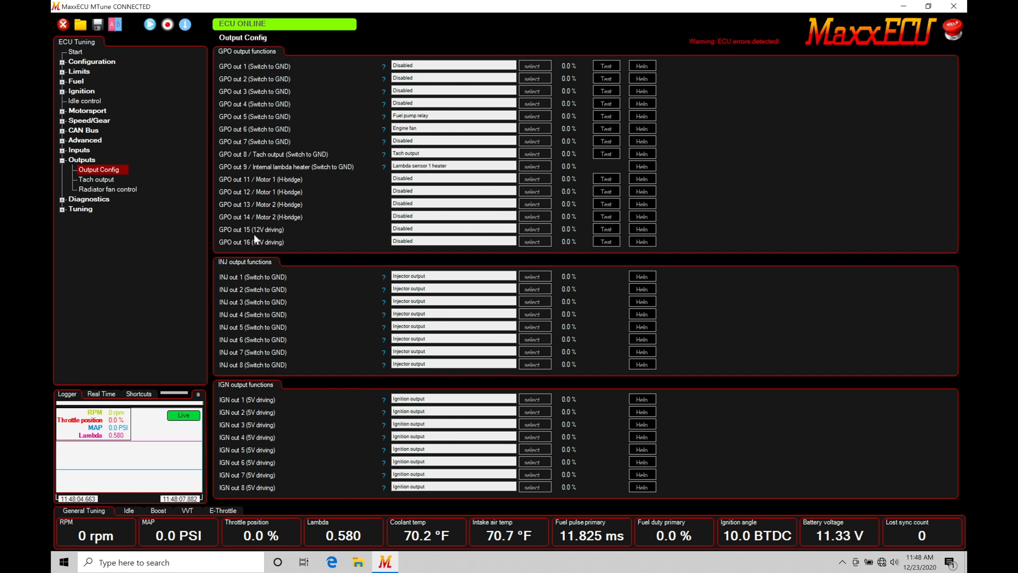
mouse_move(284, 242)
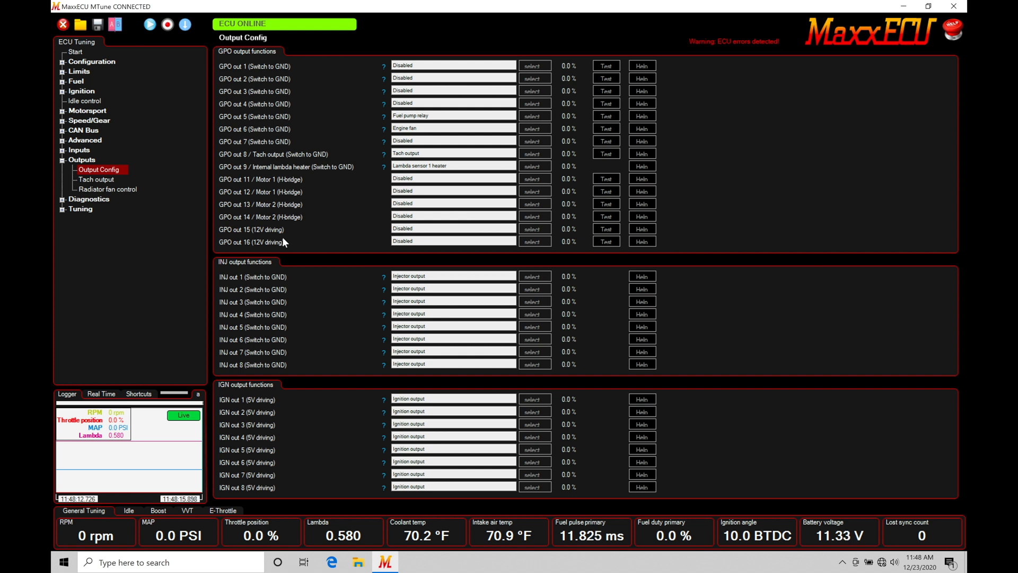
mouse_move(312, 84)
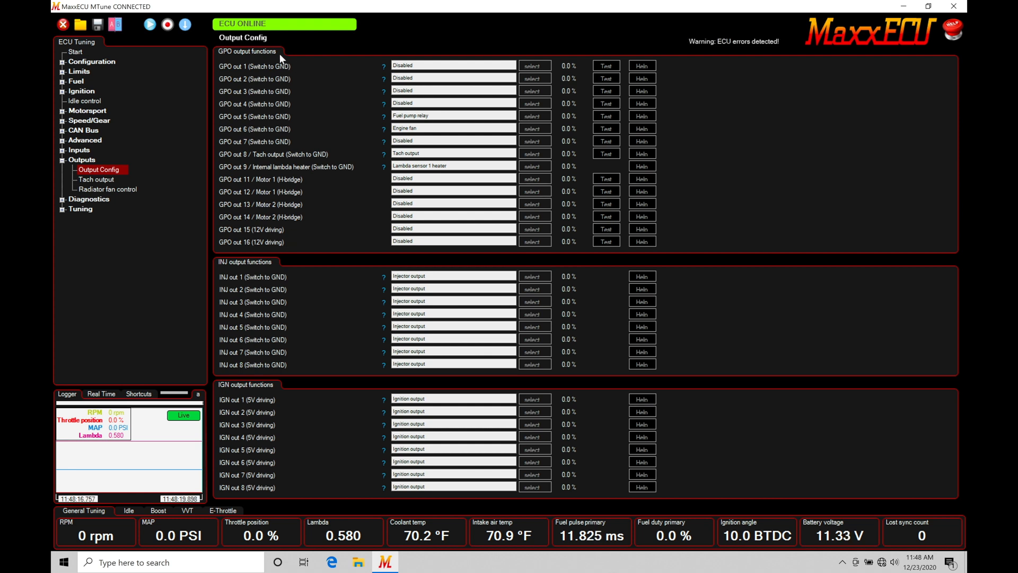
mouse_move(294, 69)
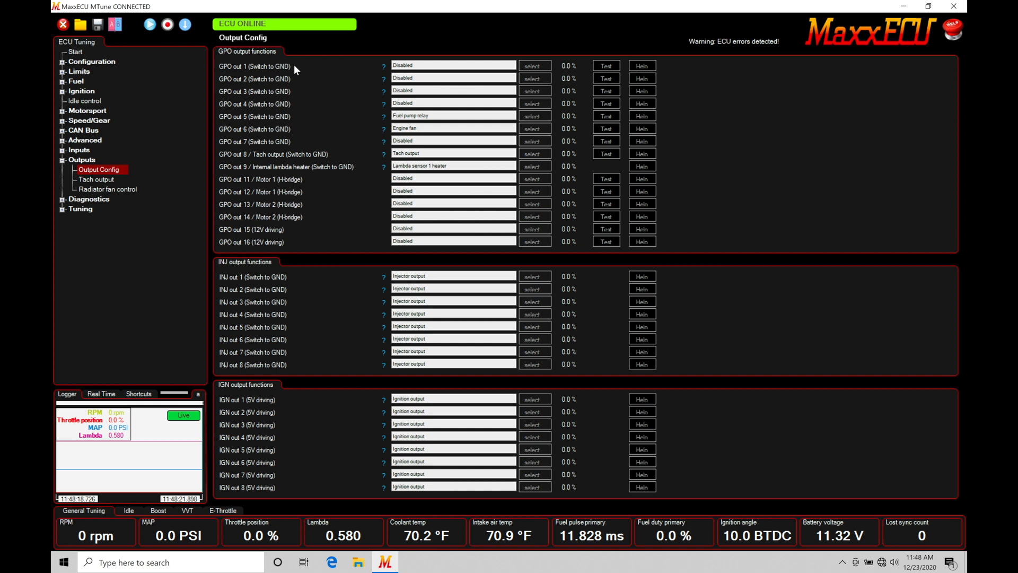
mouse_move(277, 265)
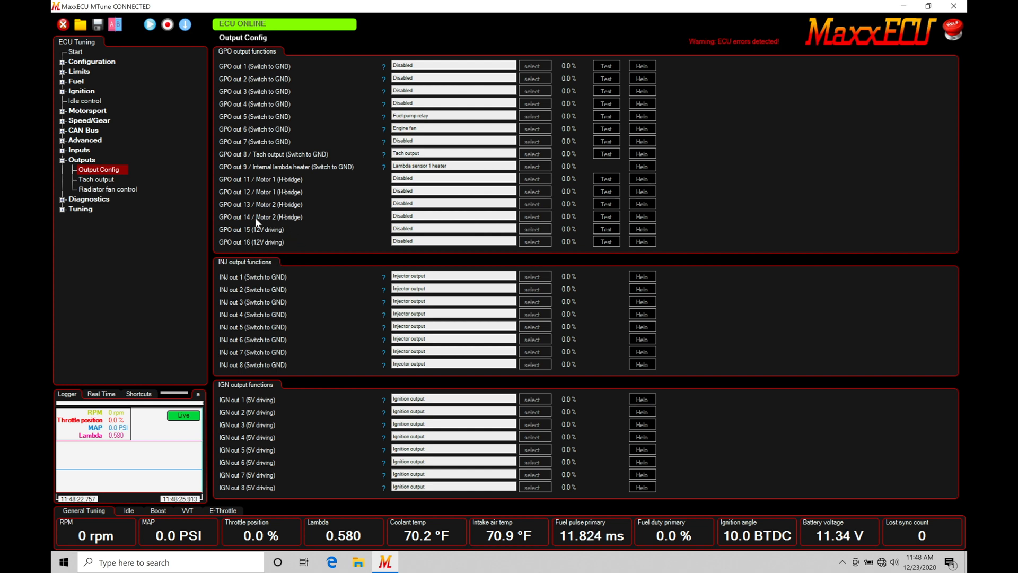
mouse_move(302, 242)
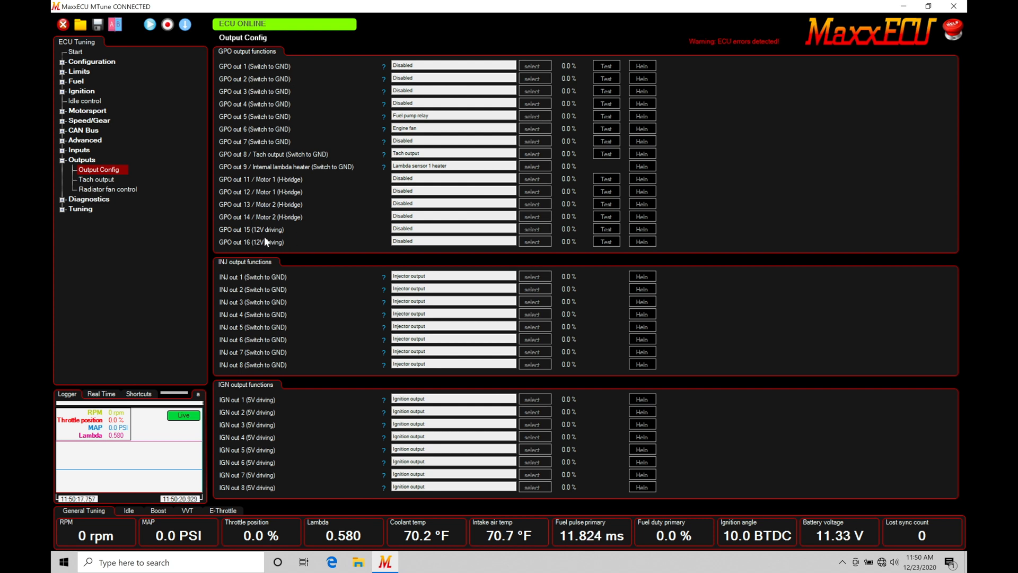
mouse_move(298, 76)
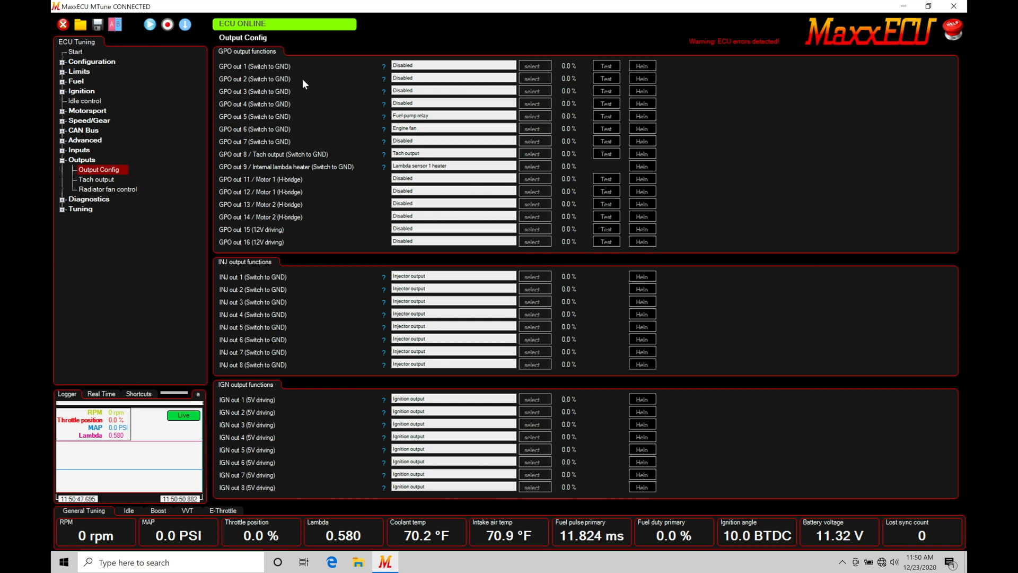
mouse_move(272, 243)
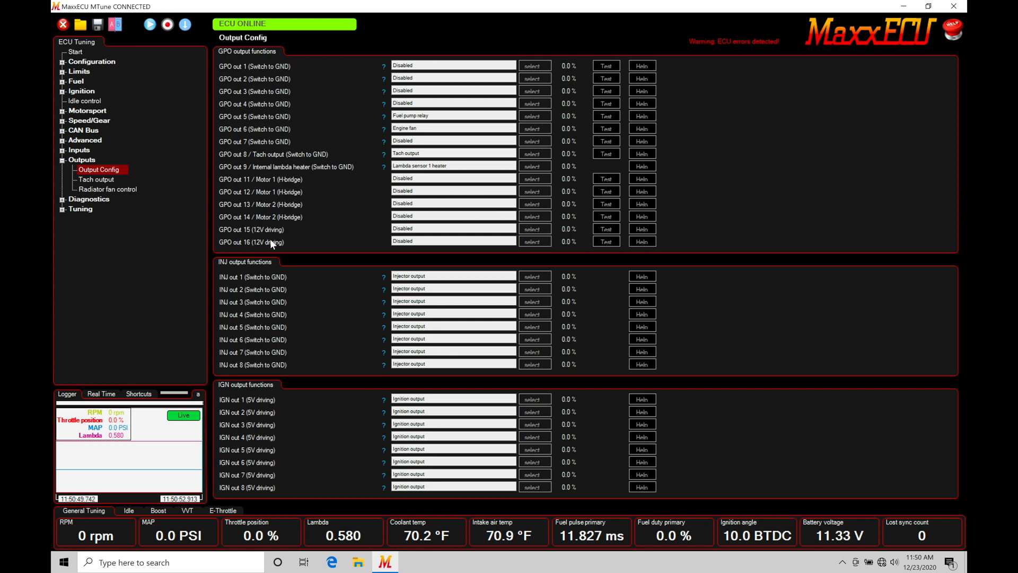